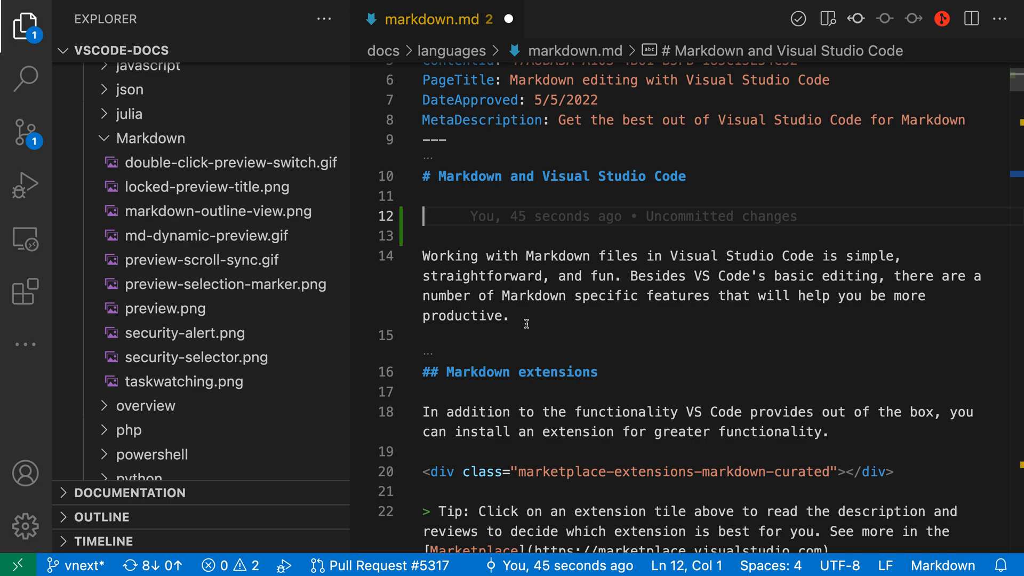
pyautogui.moveTo(536, 332)
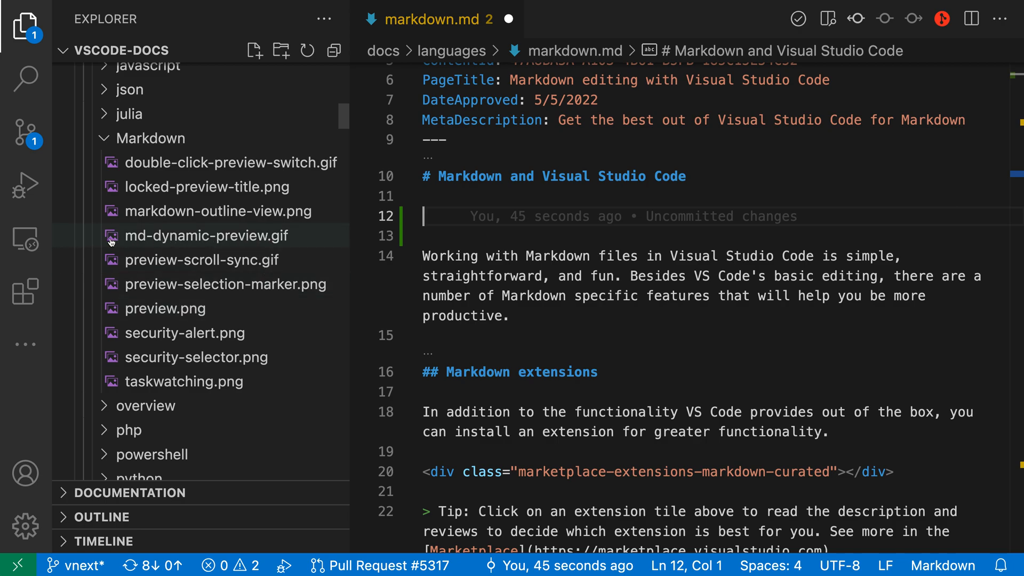
pyautogui.moveTo(156, 243)
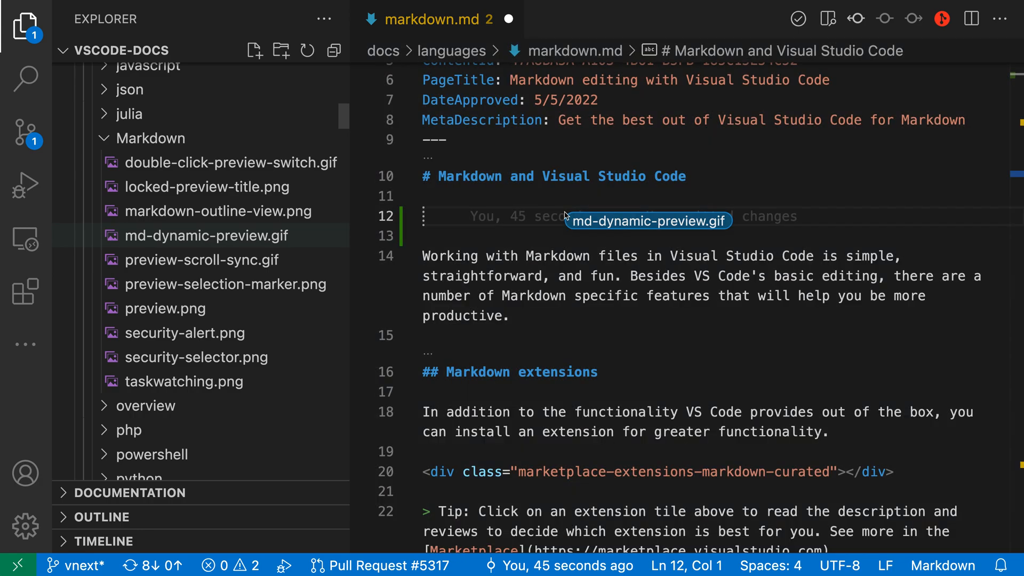
pyautogui.moveTo(437, 210)
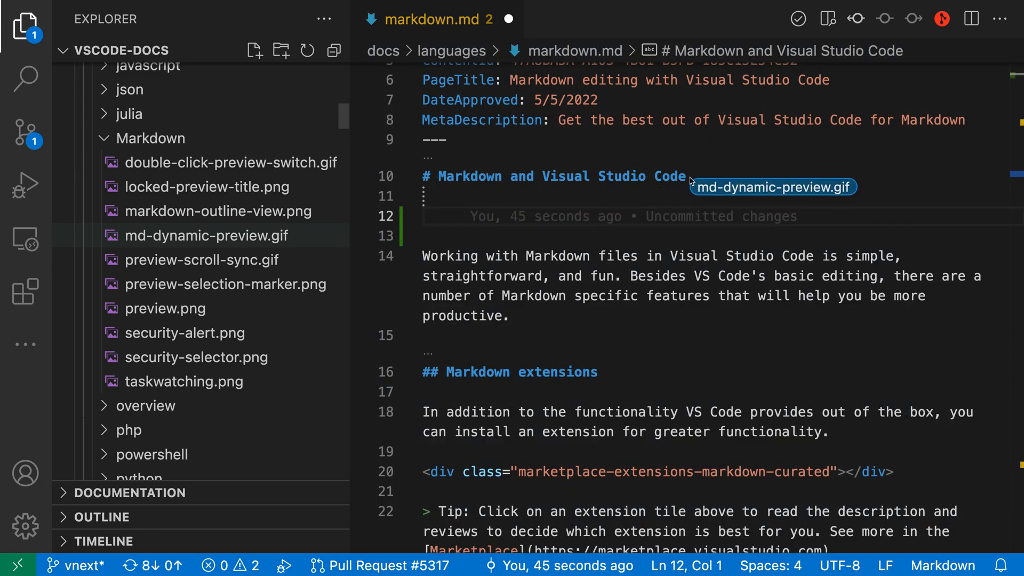
pyautogui.moveTo(467, 217)
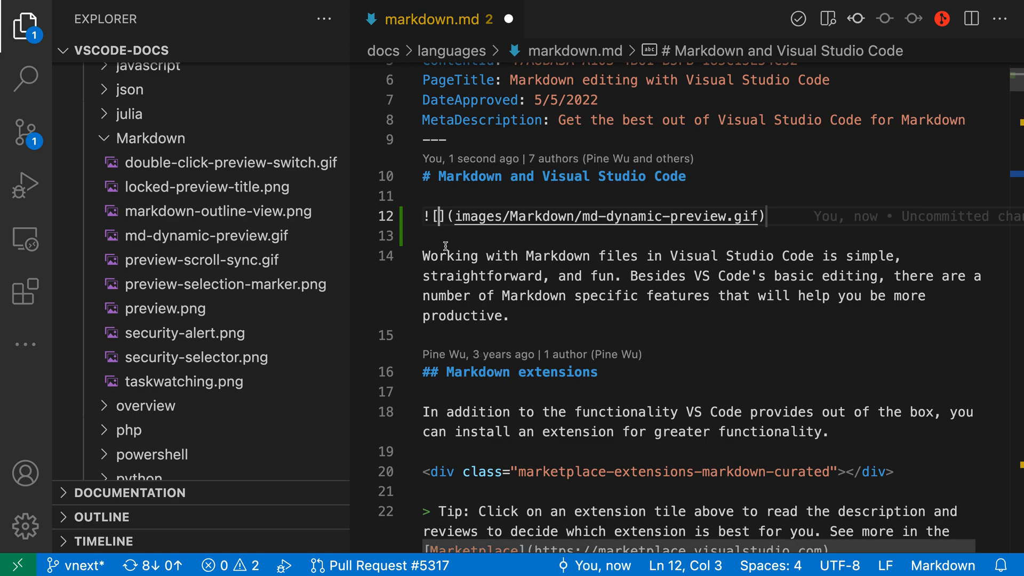
pyautogui.moveTo(692, 244)
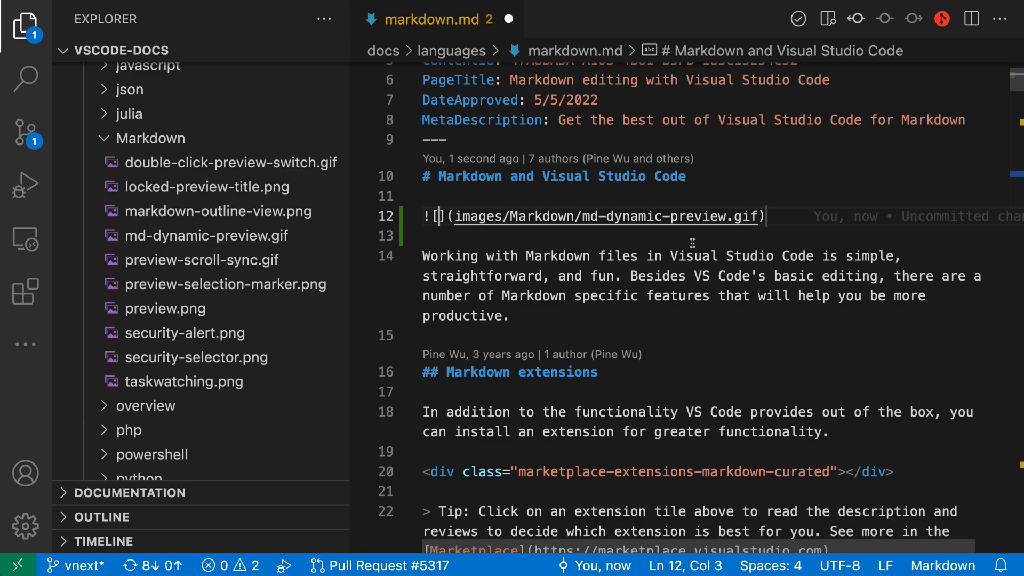
pyautogui.moveTo(436, 239)
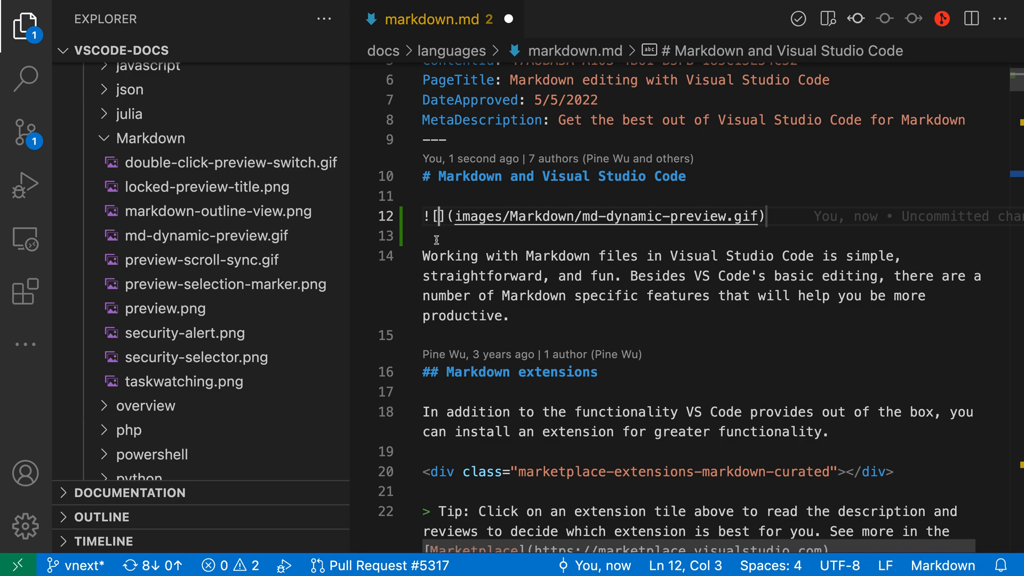
# Check the md-dynamic-preview.gif image in the side-by-side Markdown preview, then close the preview
pyautogui.click(971, 18)
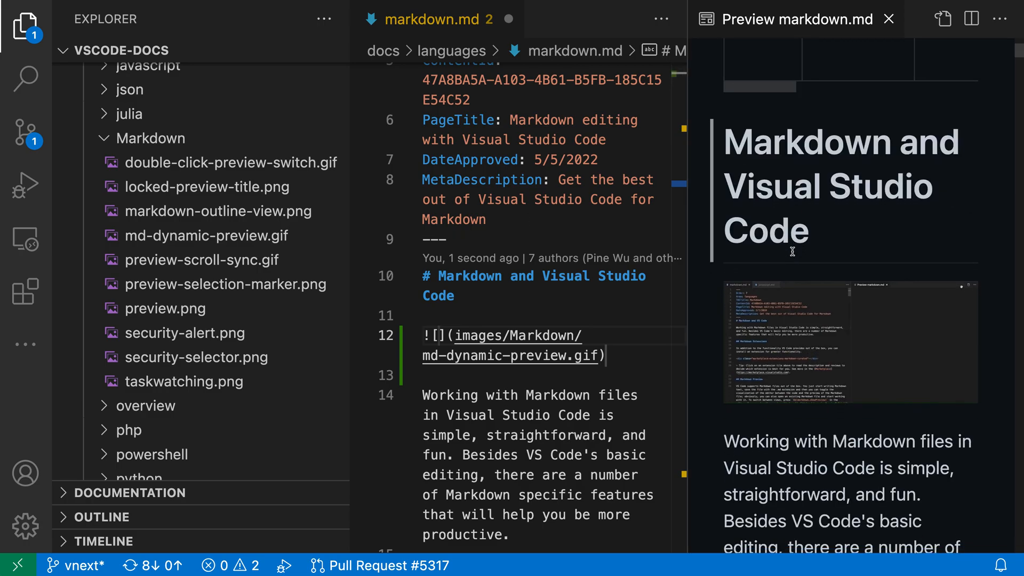
pyautogui.click(887, 18)
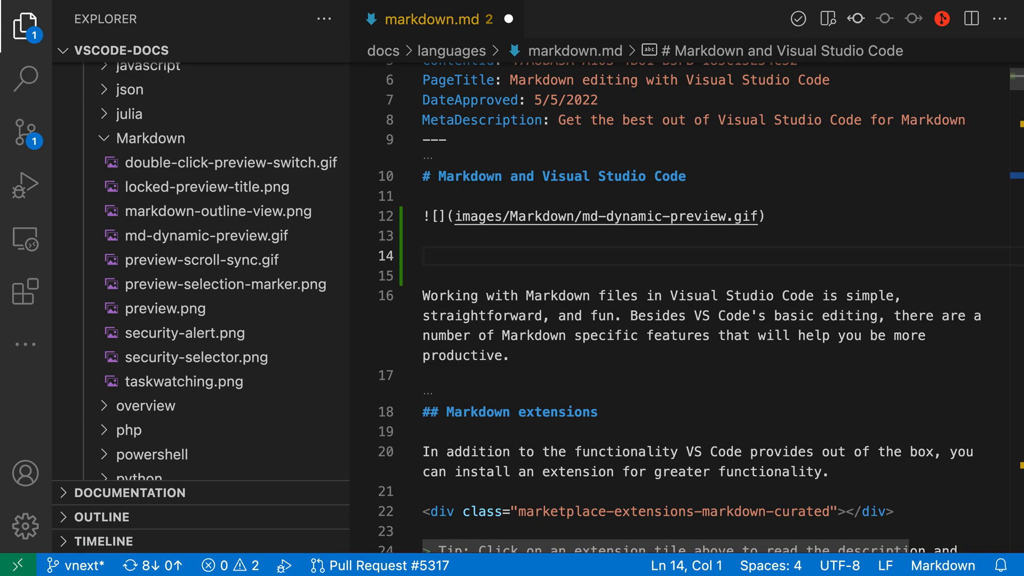
# Scroll to the html.md link after 'Markdown' and place the cursor just before it
pyautogui.scroll(-3)
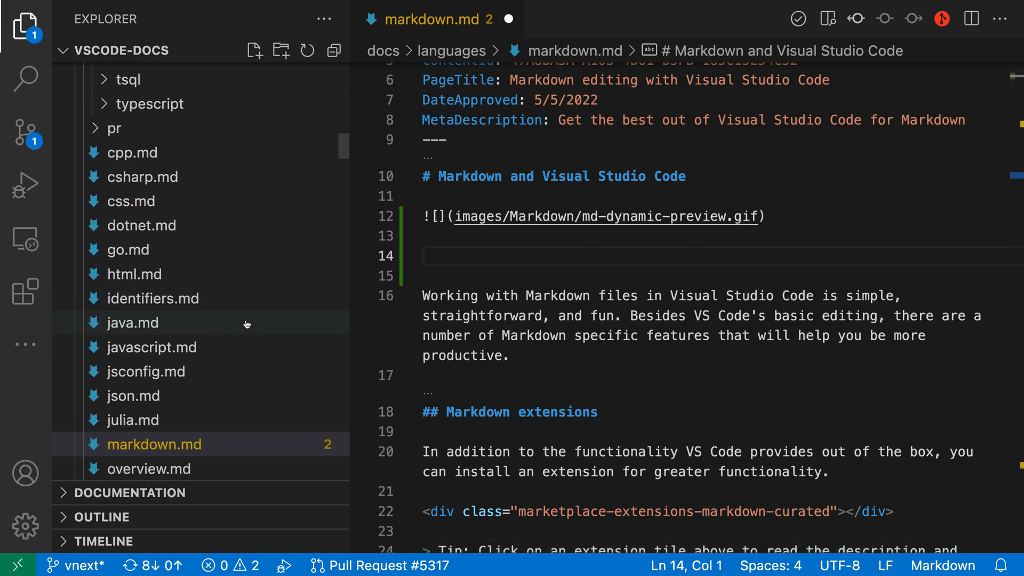
pyautogui.scroll(-3)
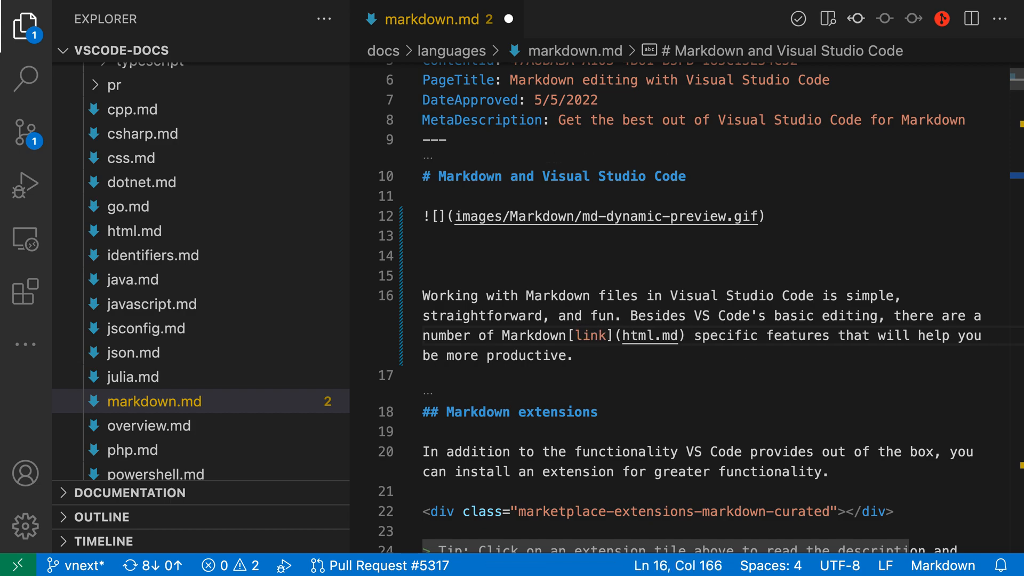
pyautogui.click(560, 335)
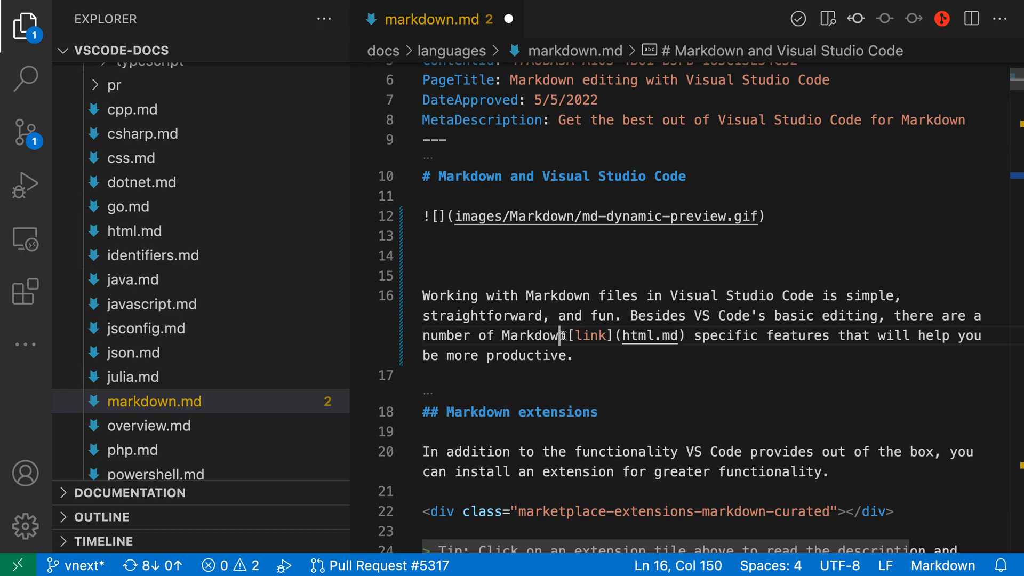
# Open the Markdown preview to the side and follow the [link] to html.md
pyautogui.click(971, 18)
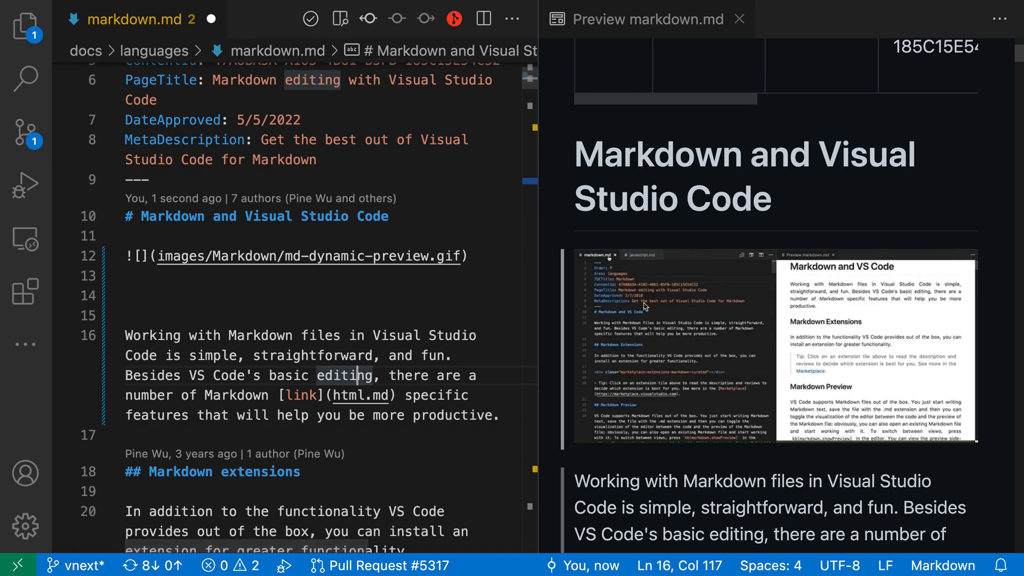
pyautogui.scroll(-3)
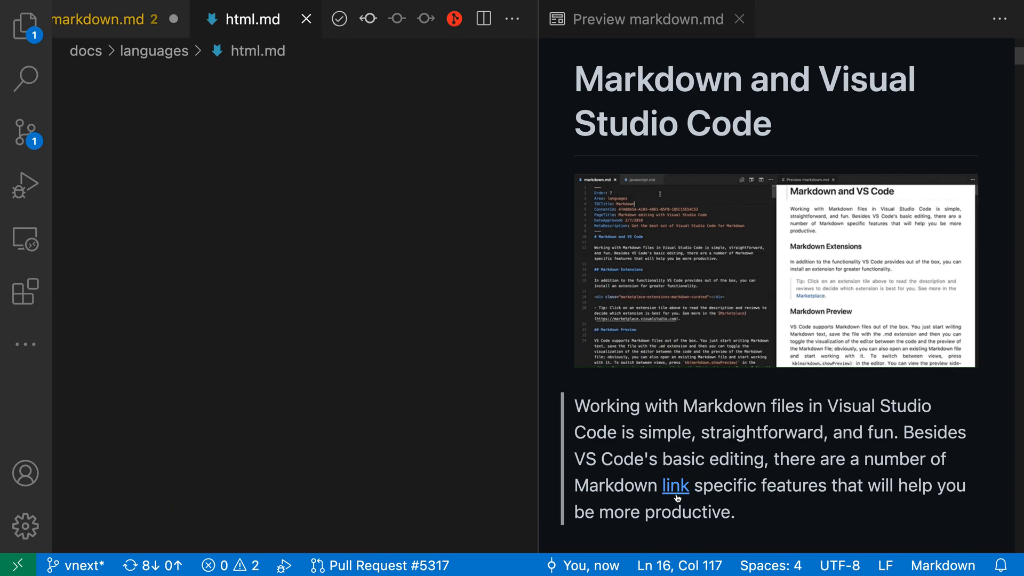
pyautogui.click(254, 18)
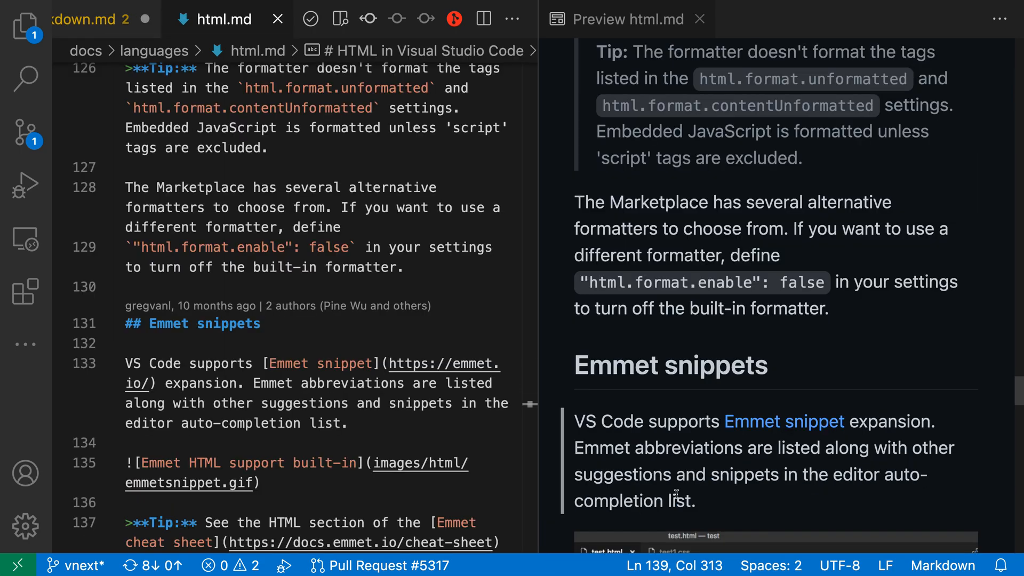